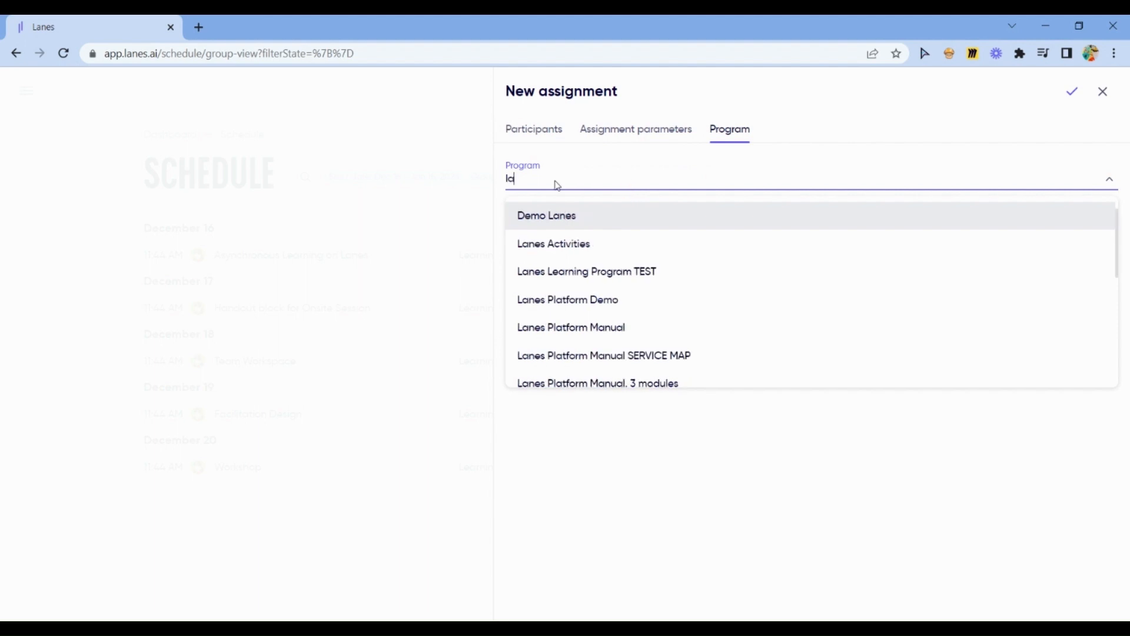
# Select the Demo Learning Program Test-Drive as the new assignment's program.
pyautogui.click(586, 271)
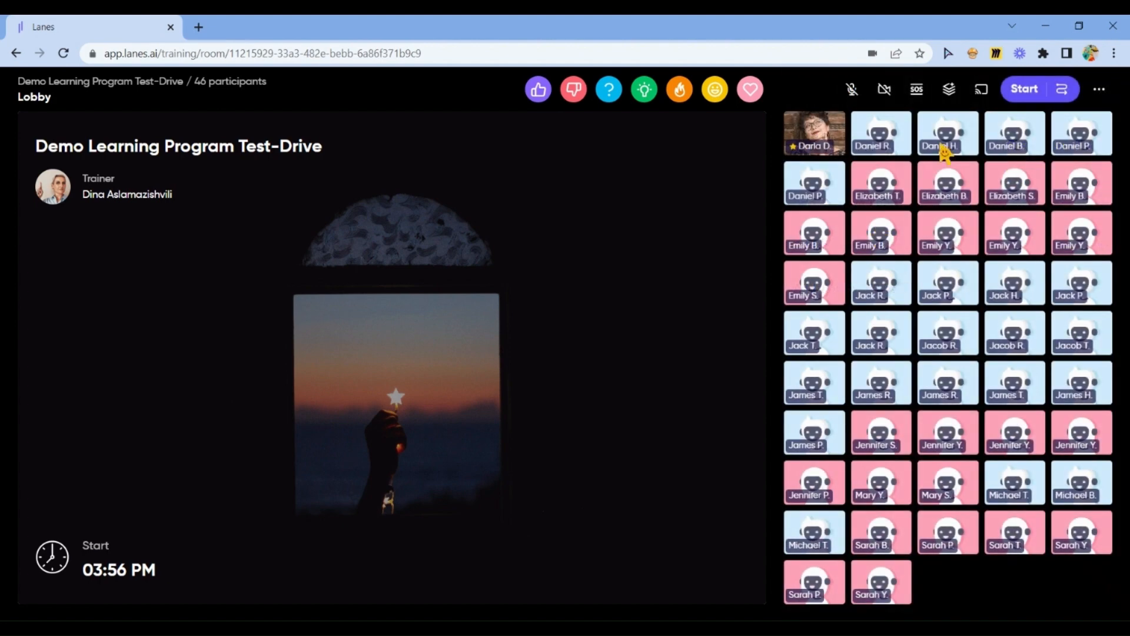
# Start the Demo Learning Program Test-Drive session for its 46 participants.
pyautogui.click(1022, 88)
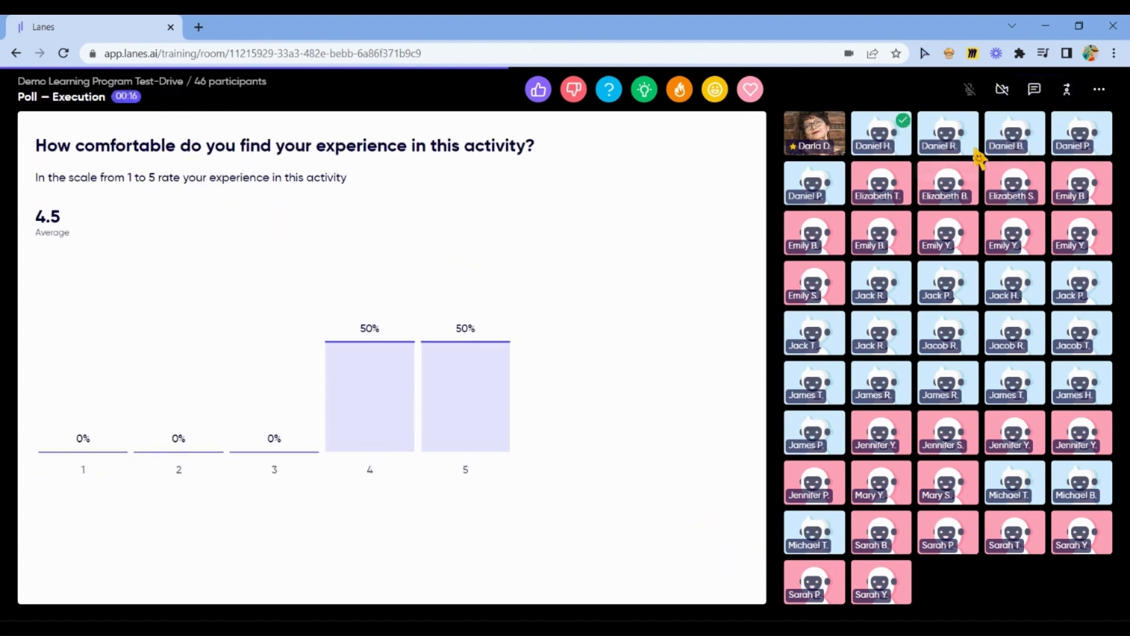